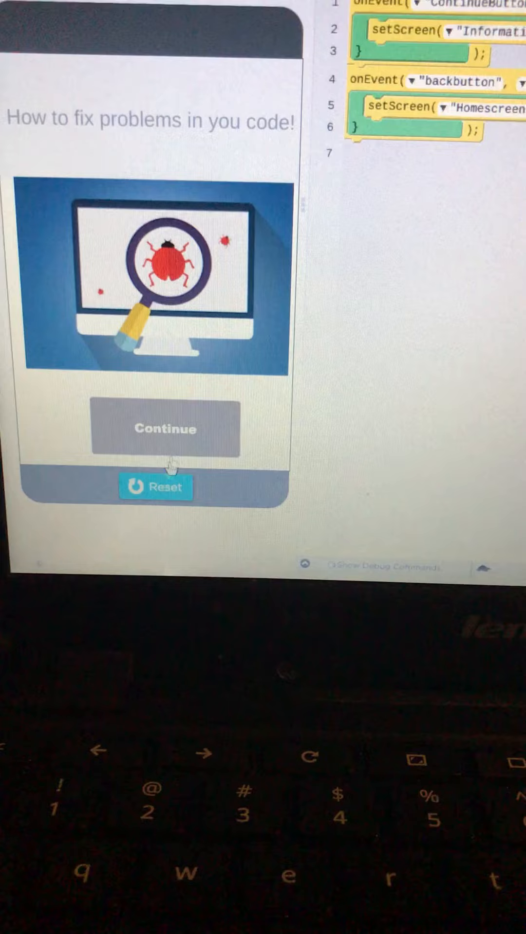
# Continue from the bug-picture home screen to the information screen listing six troubleshooting steps.
pyautogui.click(165, 429)
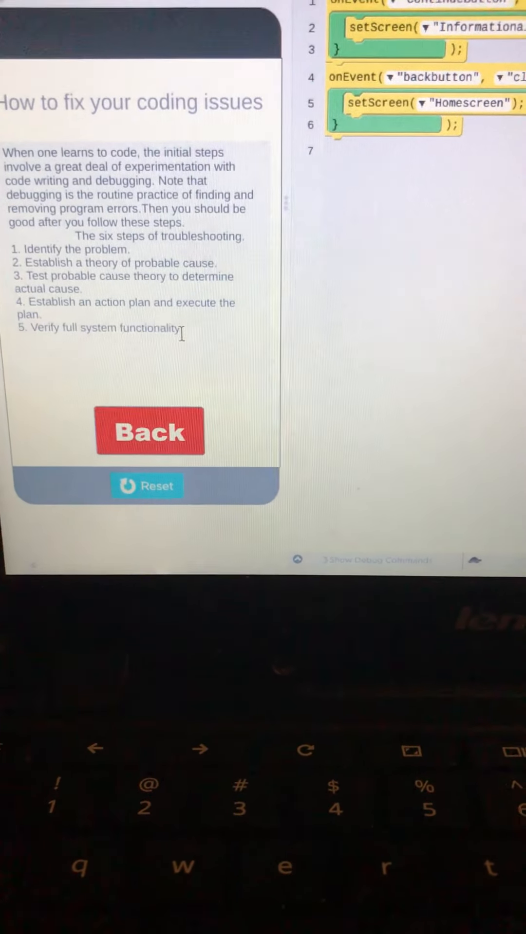